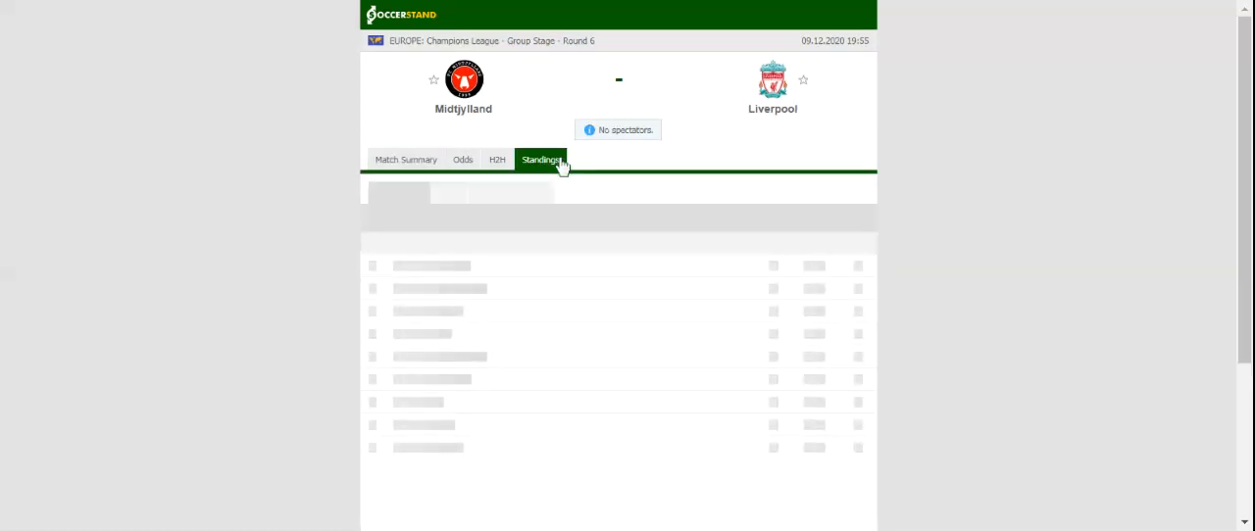
Check the Group D standings, then show Midtjylland's and Liverpool's recent matches on H2H.
click(541, 159)
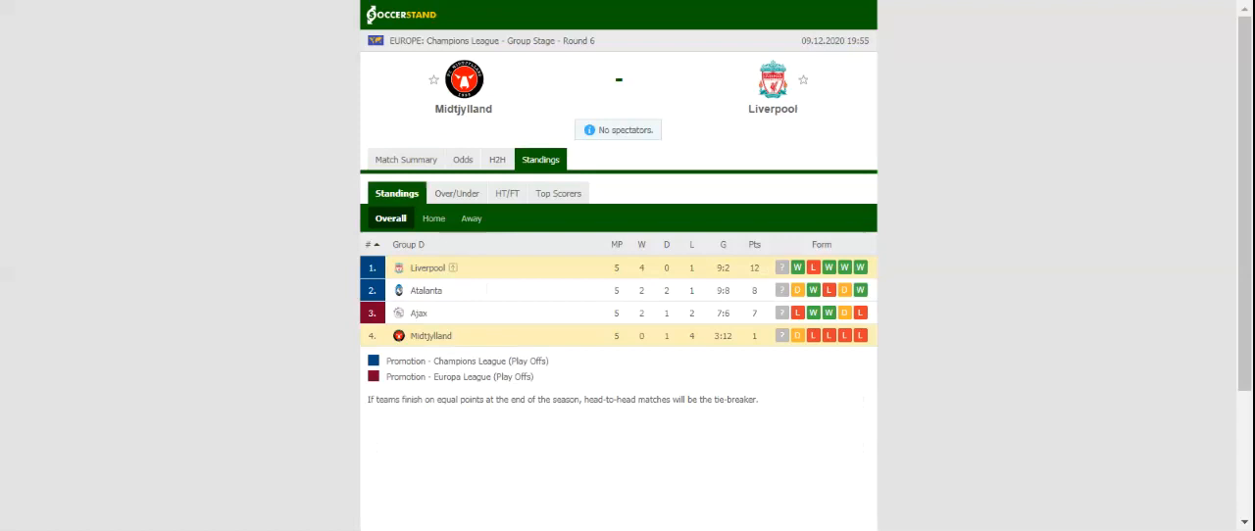
mouse_move(497, 159)
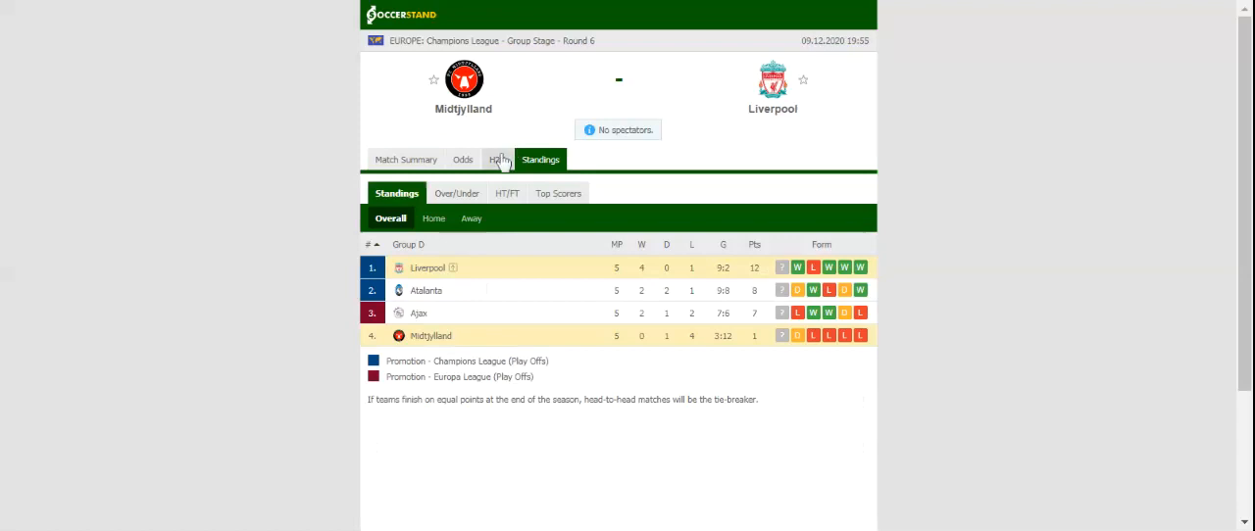
click(497, 159)
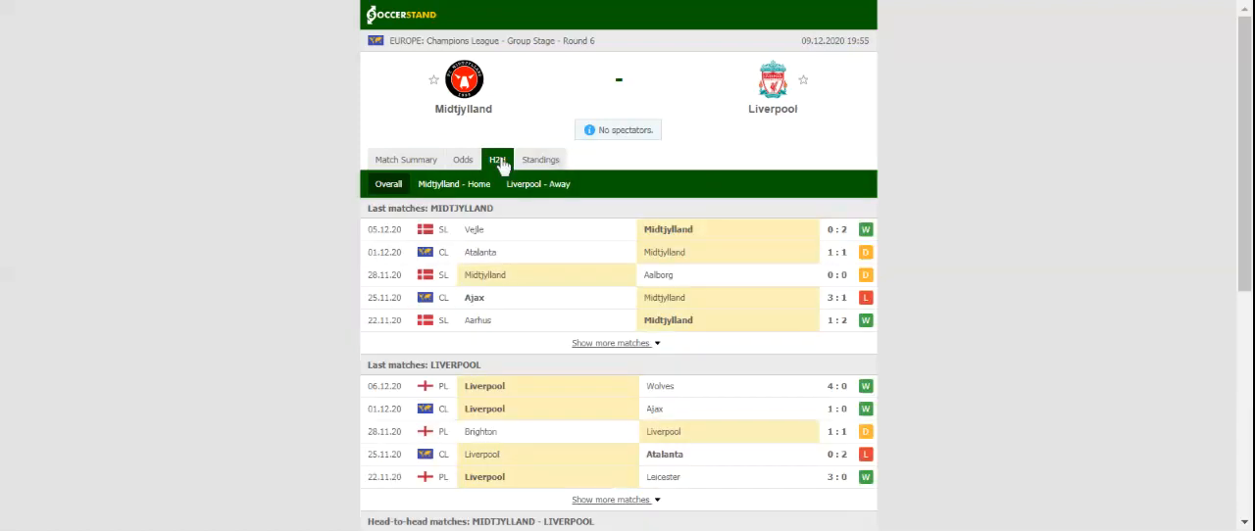